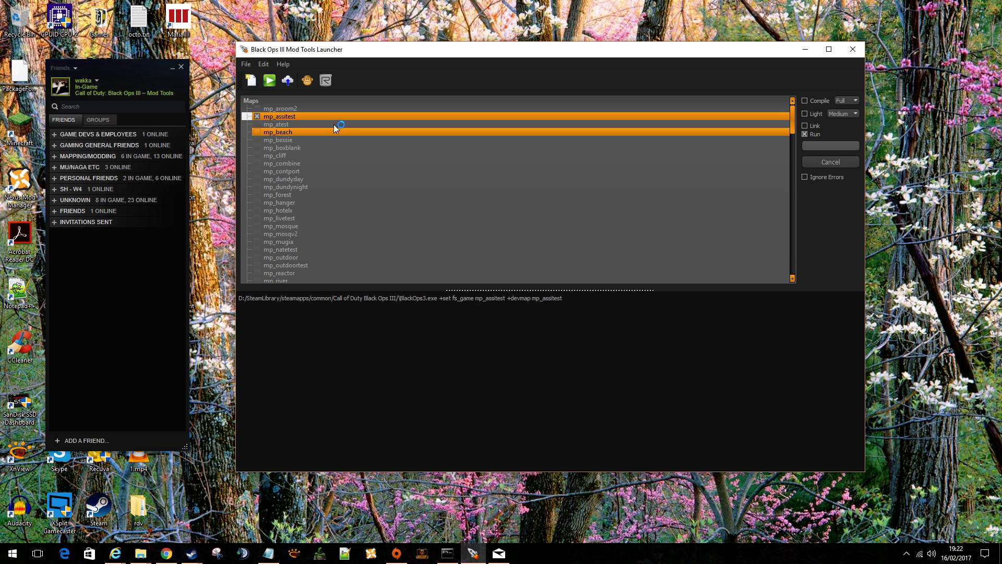
Launch the mp_assitest map in the game from the Maps list.
{"action": "left_click", "coordinate": [279, 115]}
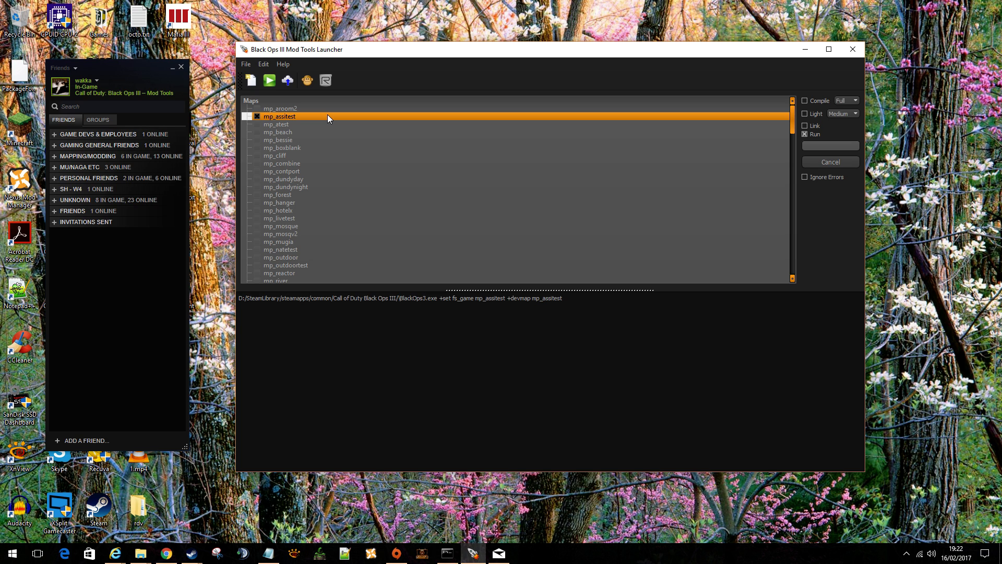
{"action": "mouse_move", "coordinate": [355, 116]}
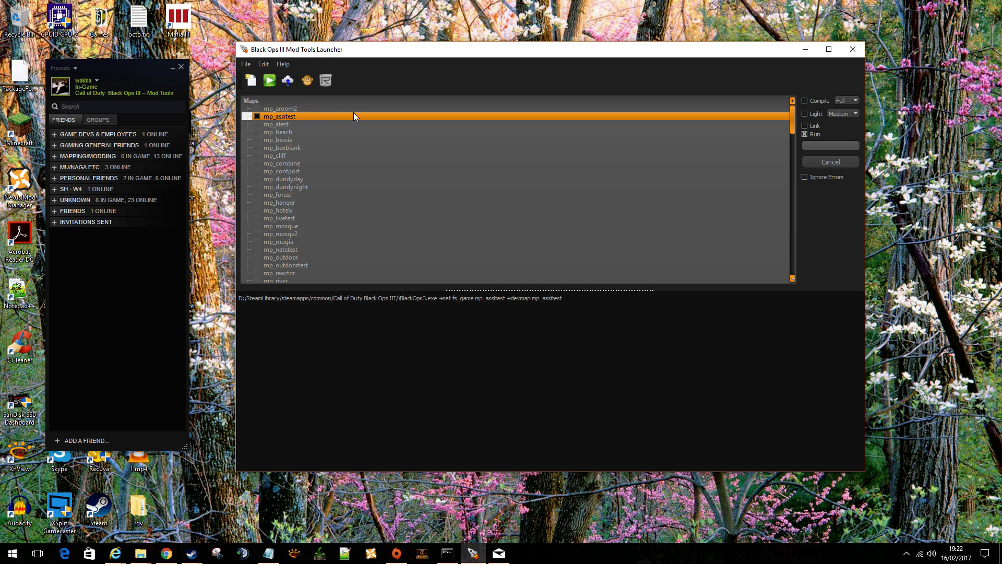
{"action": "left_click", "coordinate": [269, 80]}
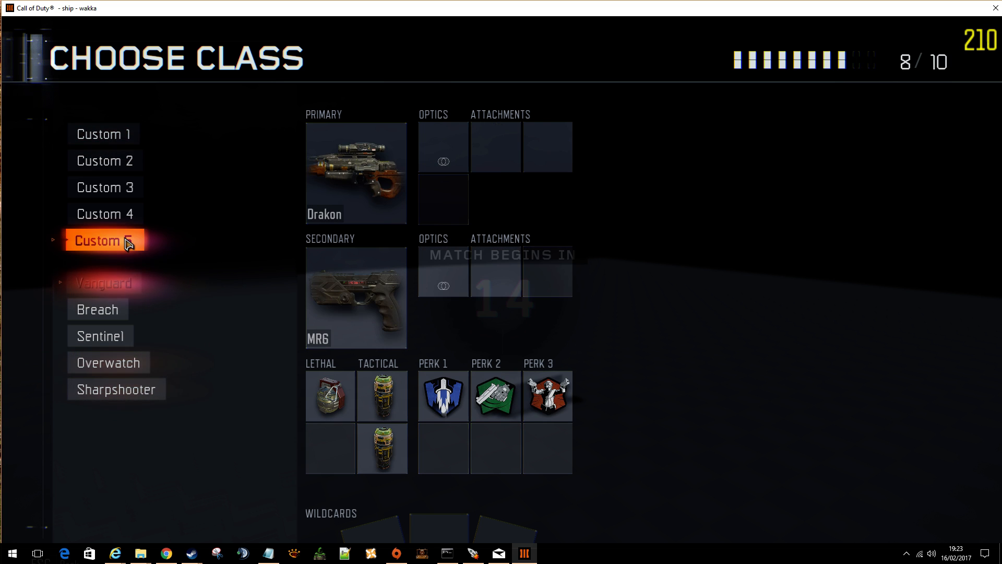
Spawn with the Custom 5 class and watch the lighting states change.
{"action": "left_click", "coordinate": [104, 240]}
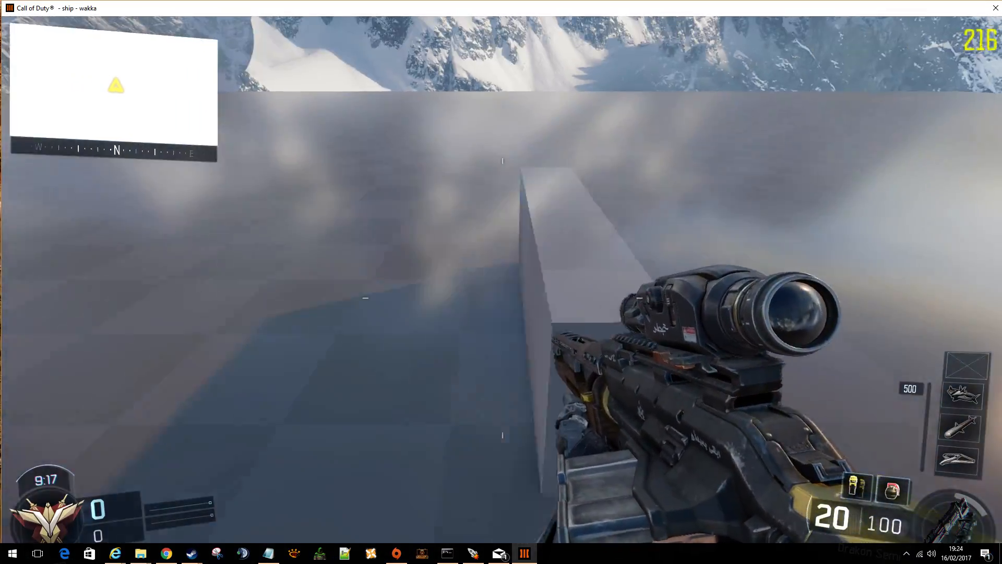
{"action": "mouse_move", "coordinate": [501, 281]}
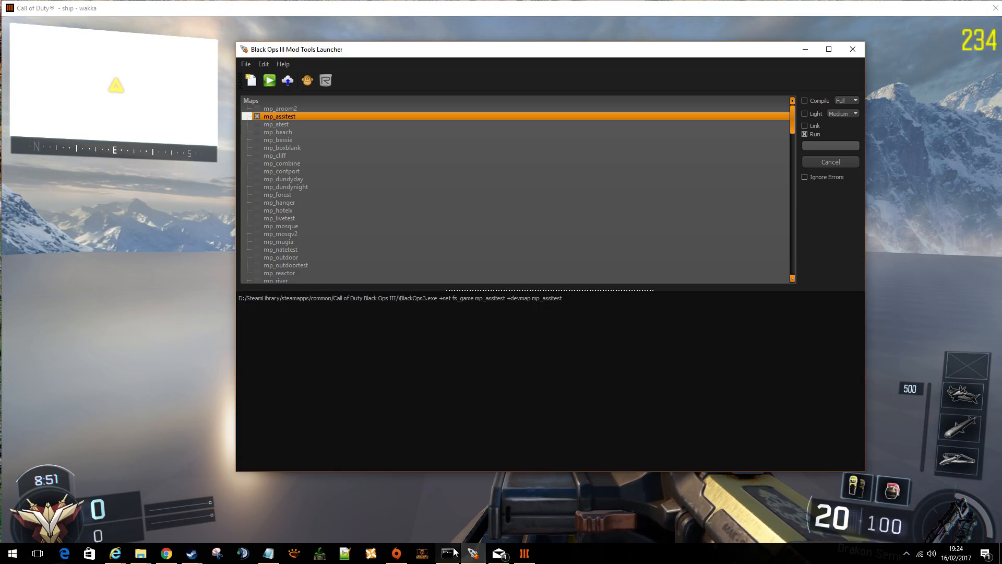
Open mp_assitest.gsc in Notepad from the map folder's scripts\mp directory.
{"action": "right_click", "coordinate": [279, 116]}
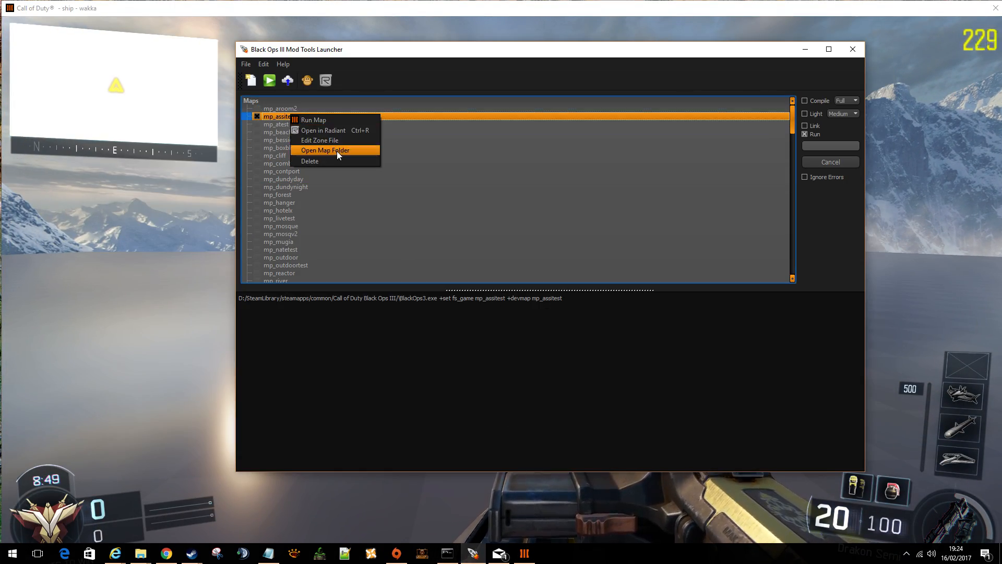
{"action": "left_click", "coordinate": [324, 150]}
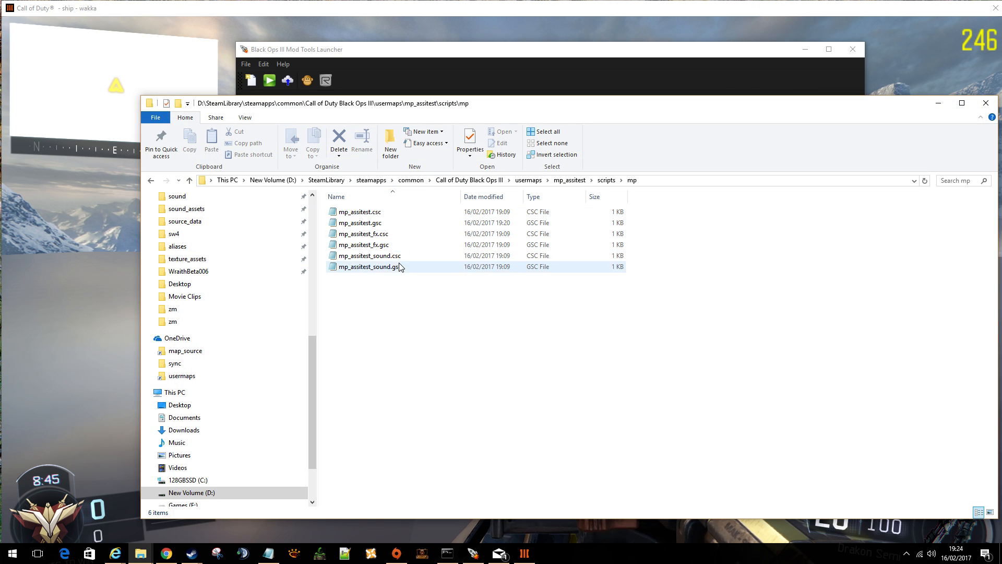
{"action": "left_click", "coordinate": [363, 234]}
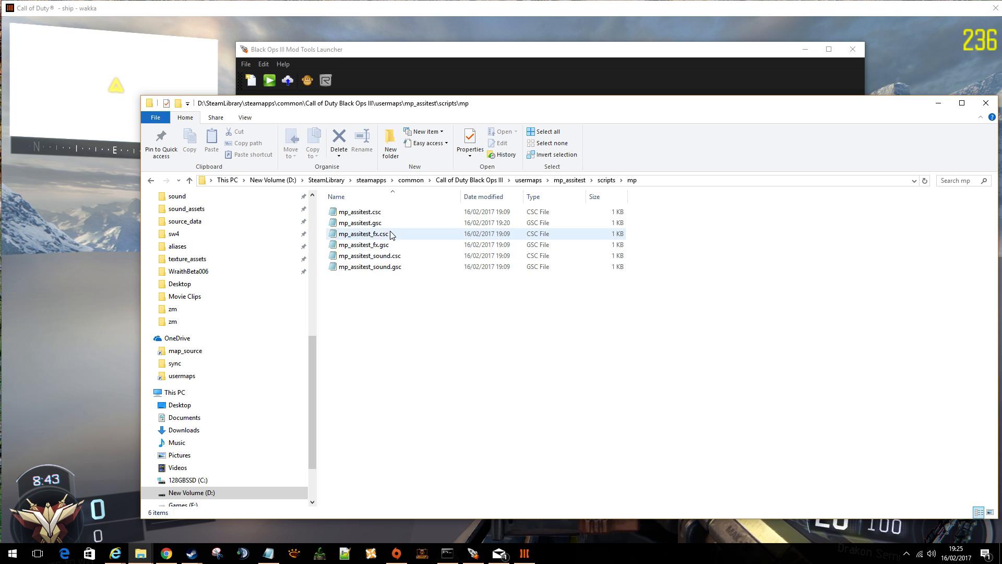
{"action": "double_click", "coordinate": [359, 222]}
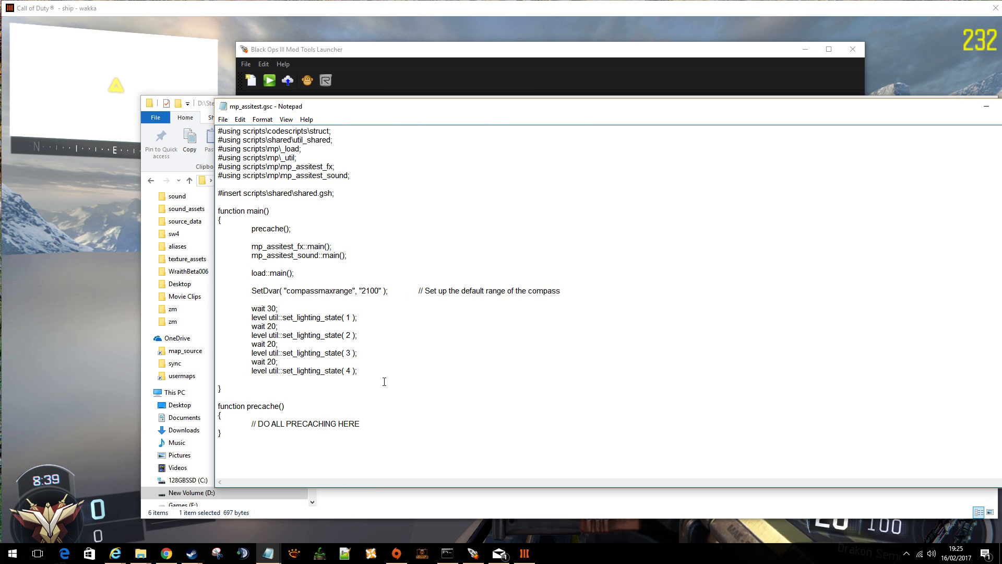
{"action": "left_click_drag", "start_coordinate": [250, 307], "coordinate": [356, 370]}
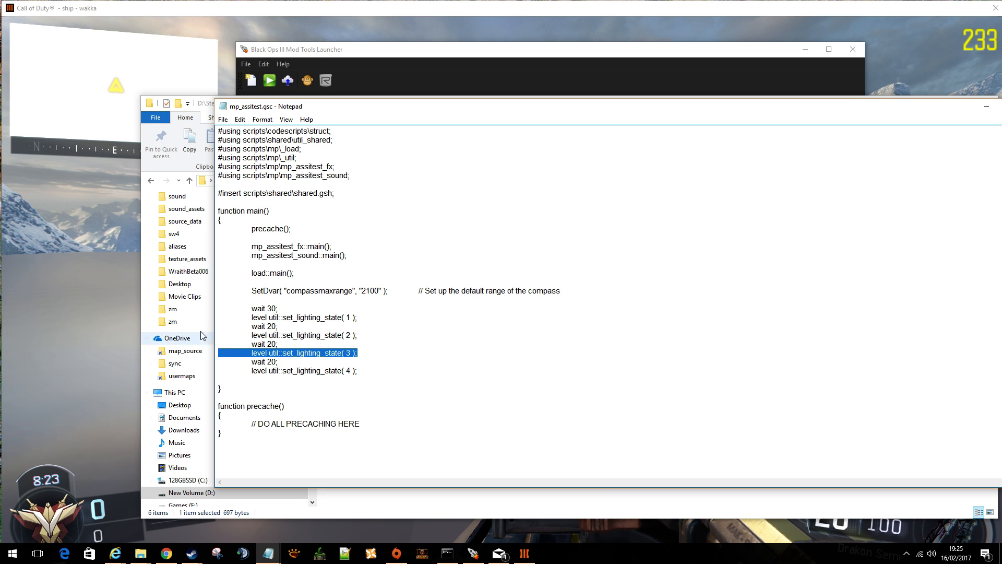
{"action": "left_click", "coordinate": [177, 337]}
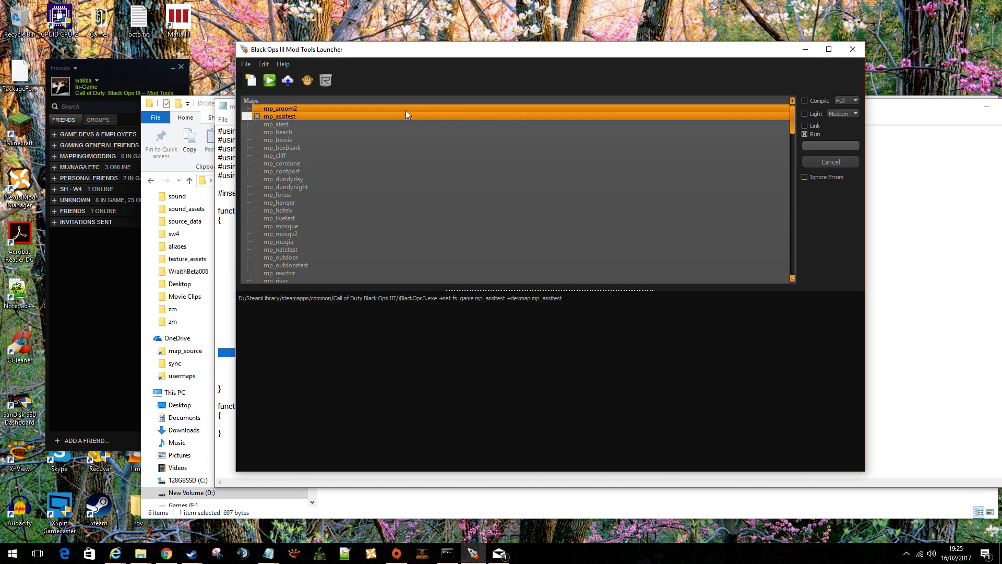
Open mp_assitest in Radiant from the map's right-click menu.
{"action": "right_click", "coordinate": [279, 116]}
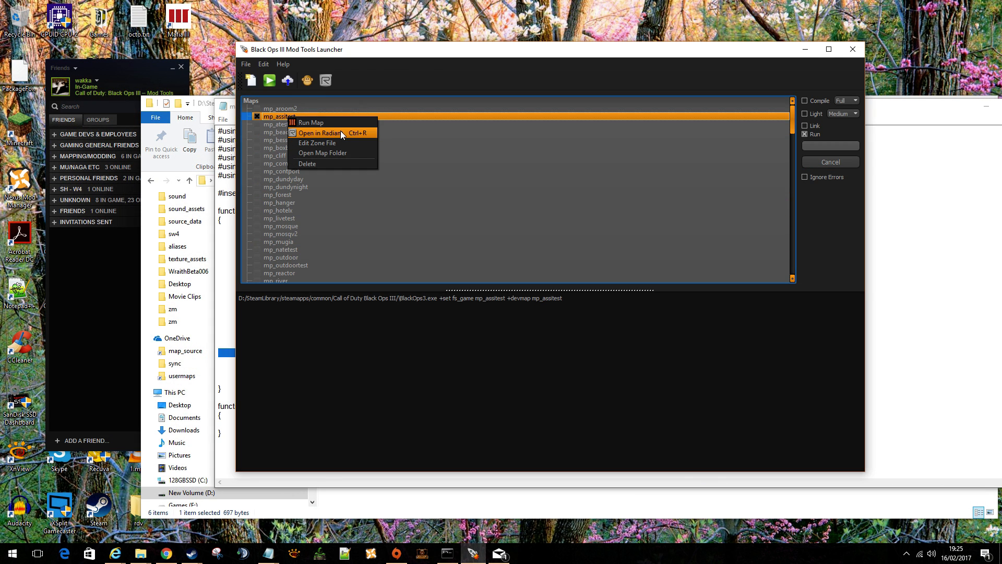
{"action": "left_click", "coordinate": [319, 133]}
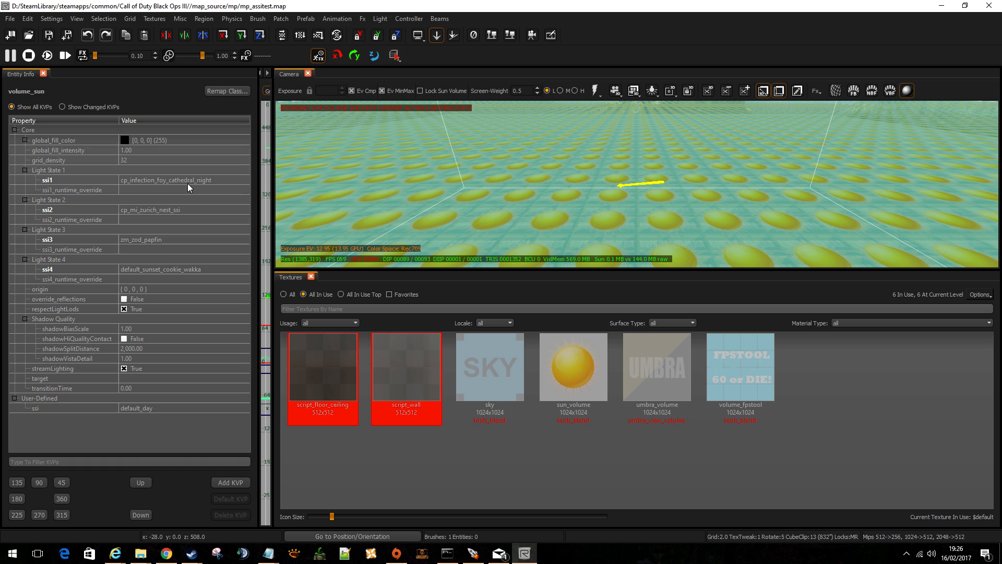
{"action": "mouse_move", "coordinate": [130, 188]}
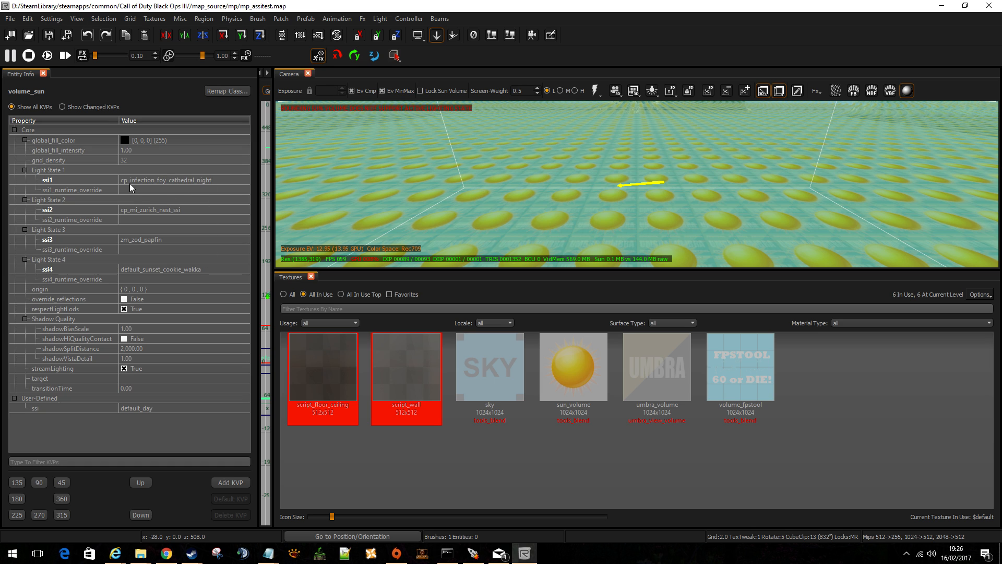
{"action": "mouse_move", "coordinate": [140, 216]}
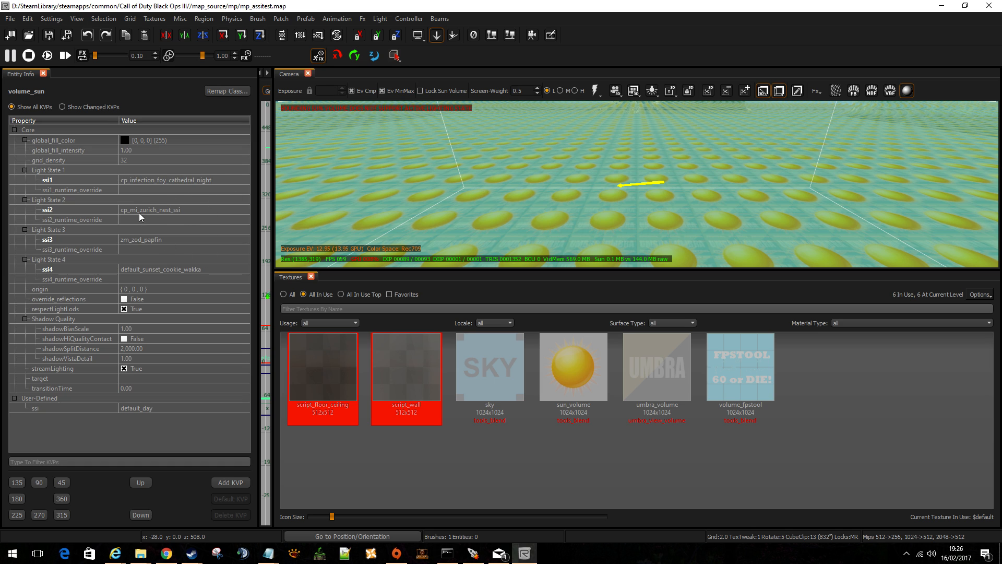
{"action": "mouse_move", "coordinate": [186, 264]}
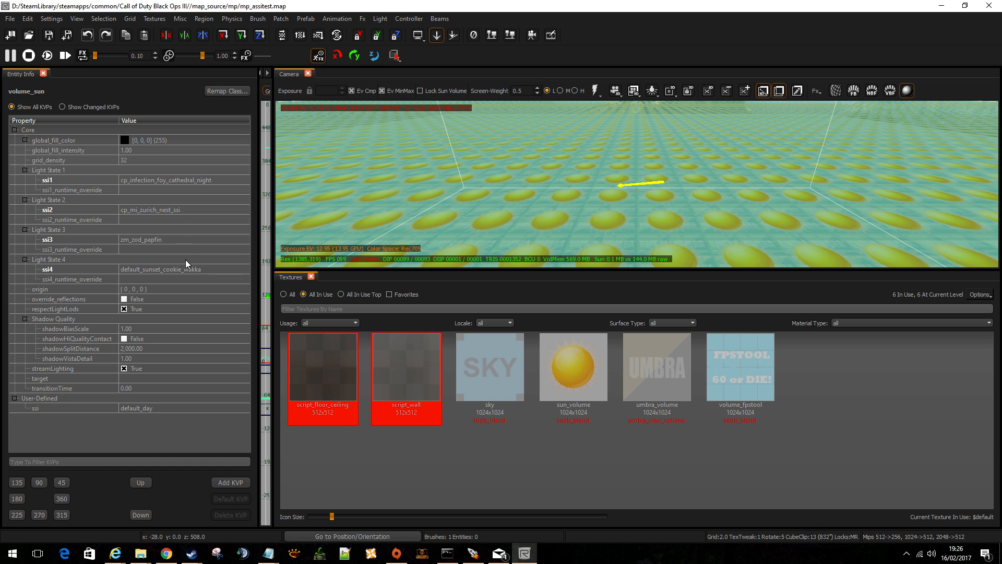
{"action": "mouse_move", "coordinate": [185, 217]}
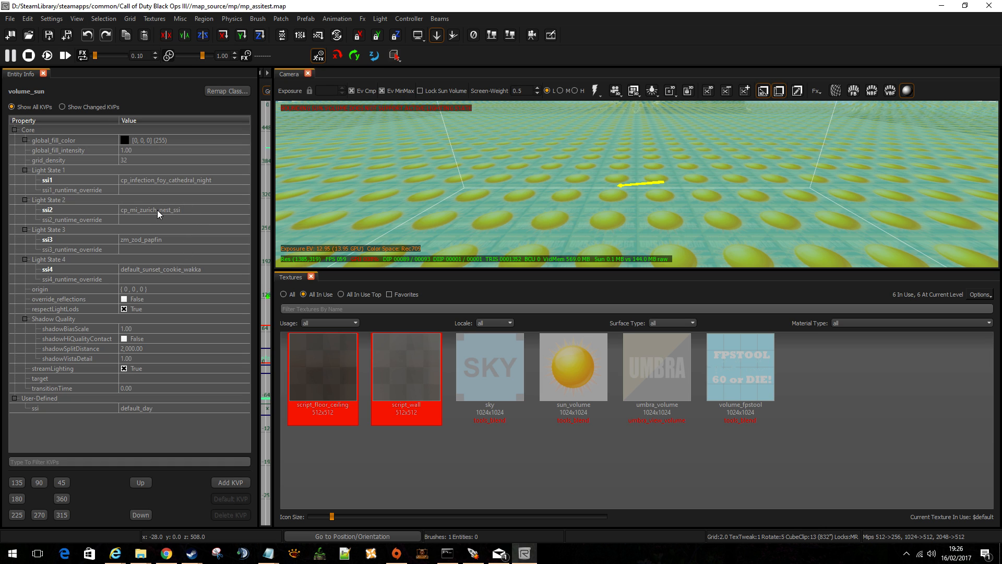
{"action": "mouse_move", "coordinate": [173, 217]}
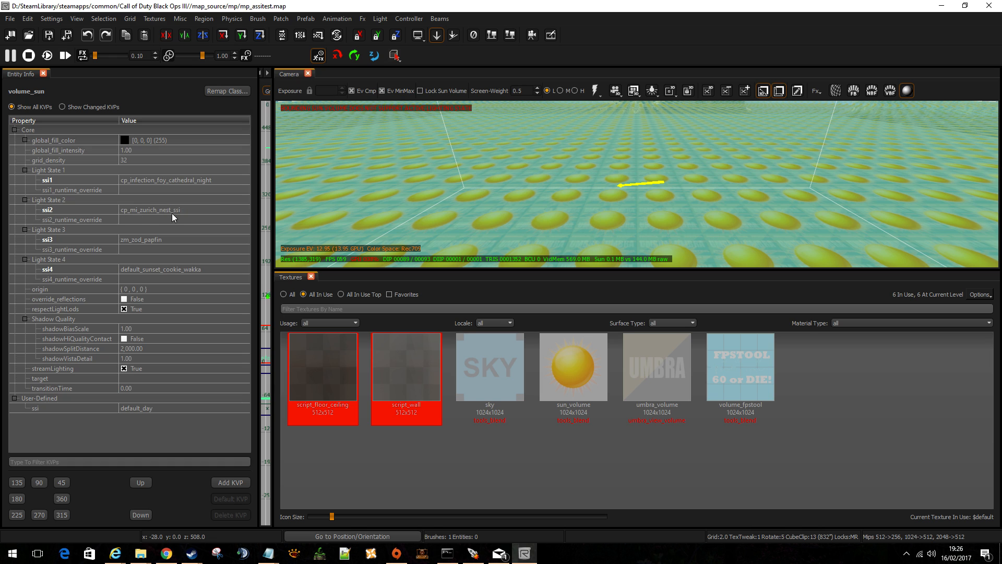
{"action": "mouse_move", "coordinate": [176, 244]}
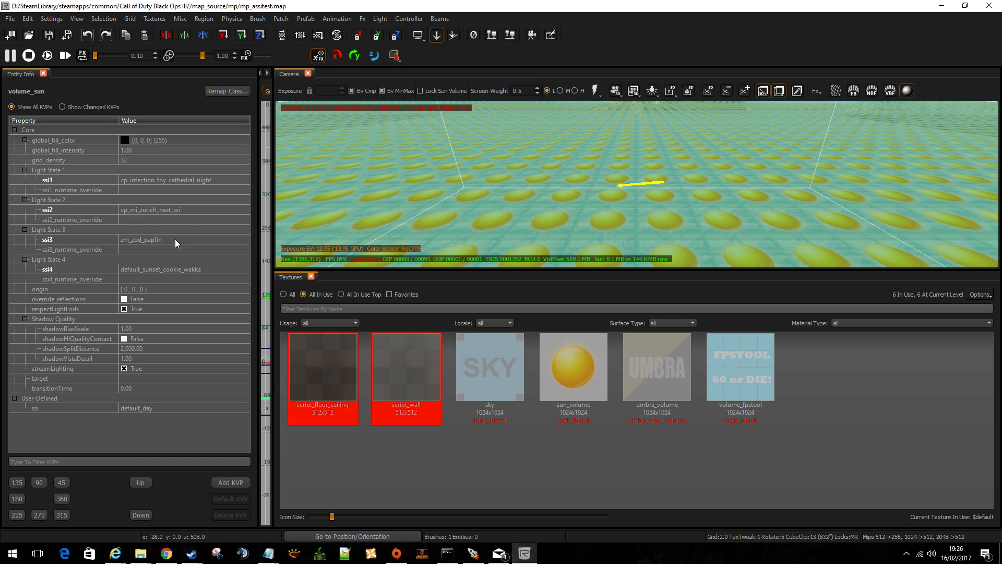
{"action": "mouse_move", "coordinate": [250, 229]}
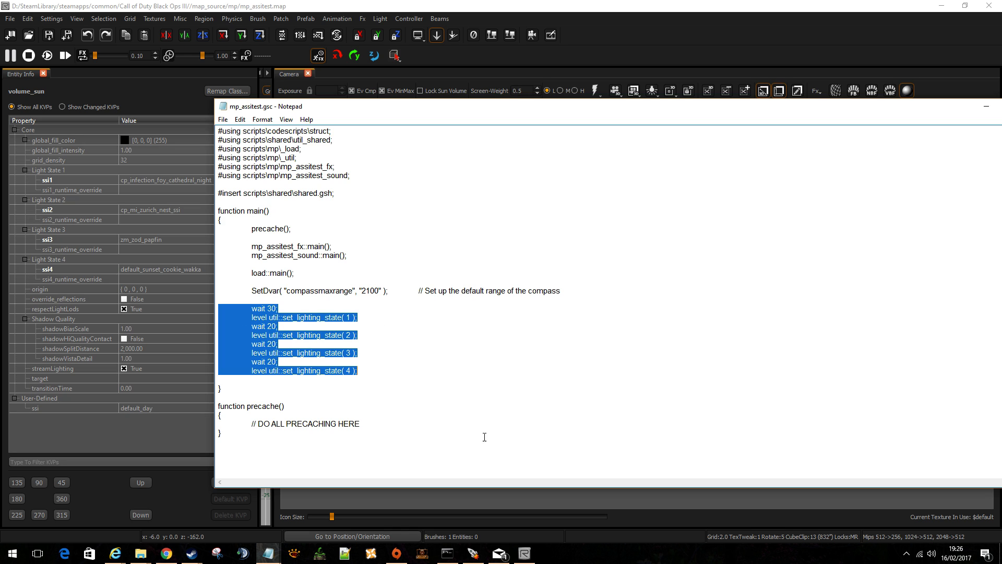
{"action": "mouse_move", "coordinate": [529, 352]}
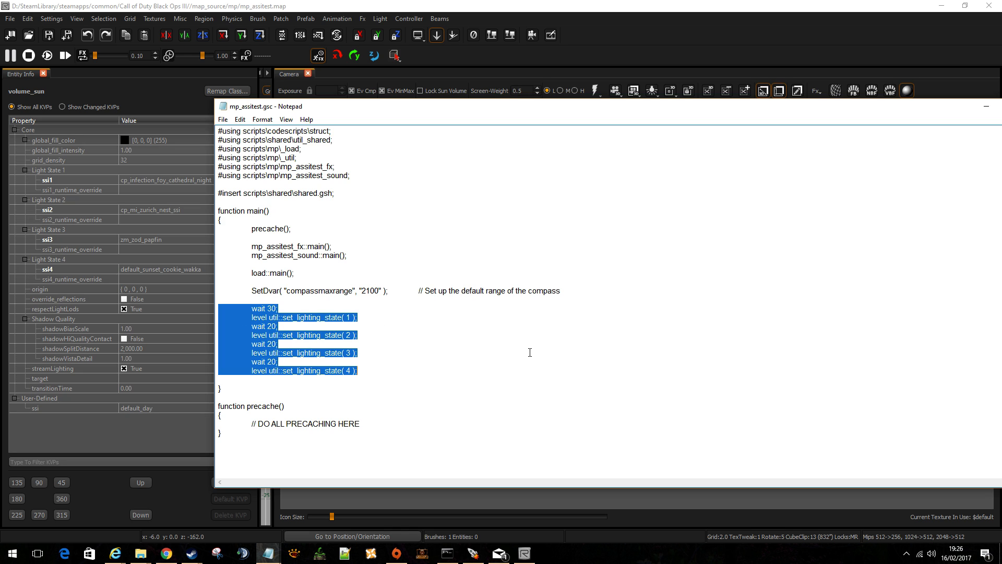